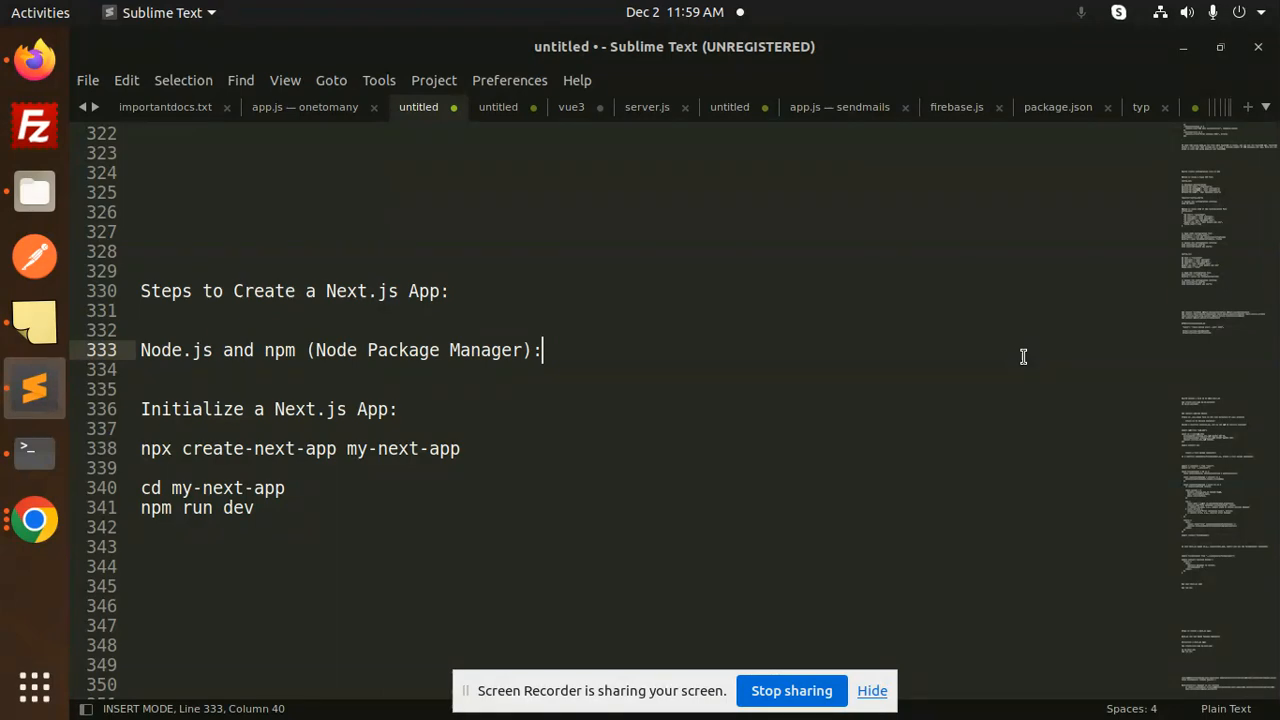
{"action": "mouse_move", "coordinate": [462, 400]}
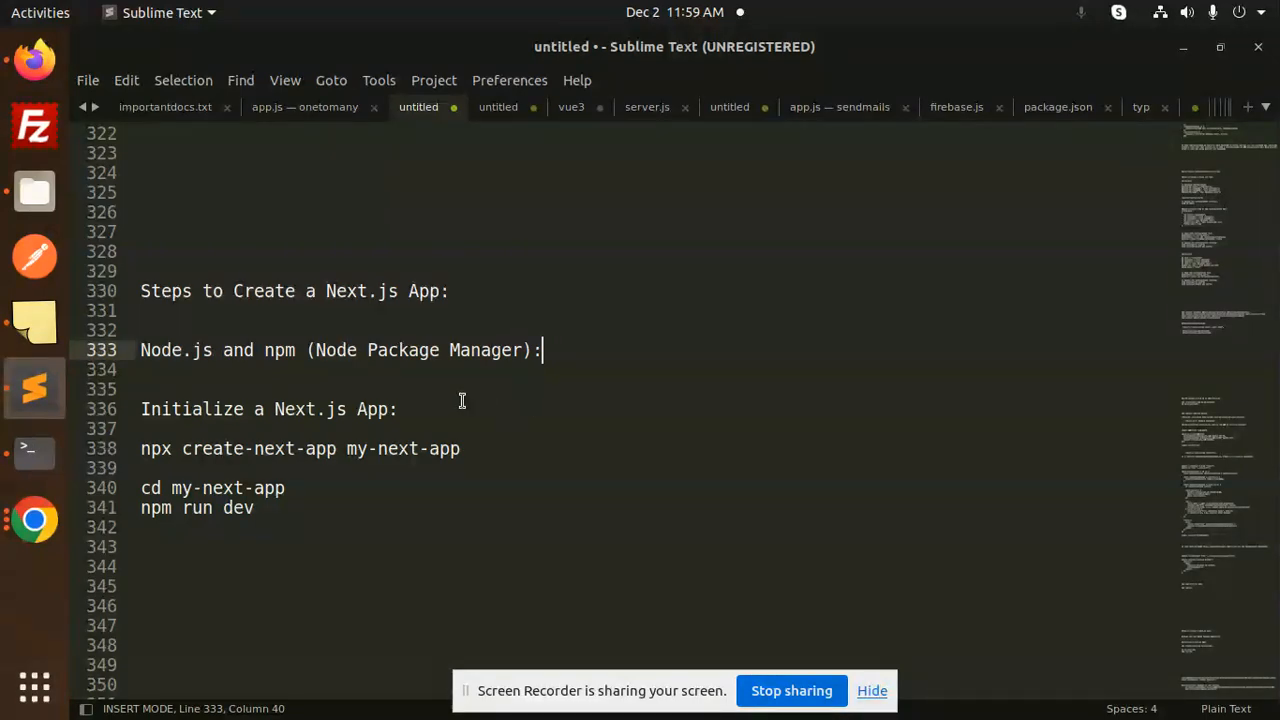
{"action": "mouse_move", "coordinate": [378, 426]}
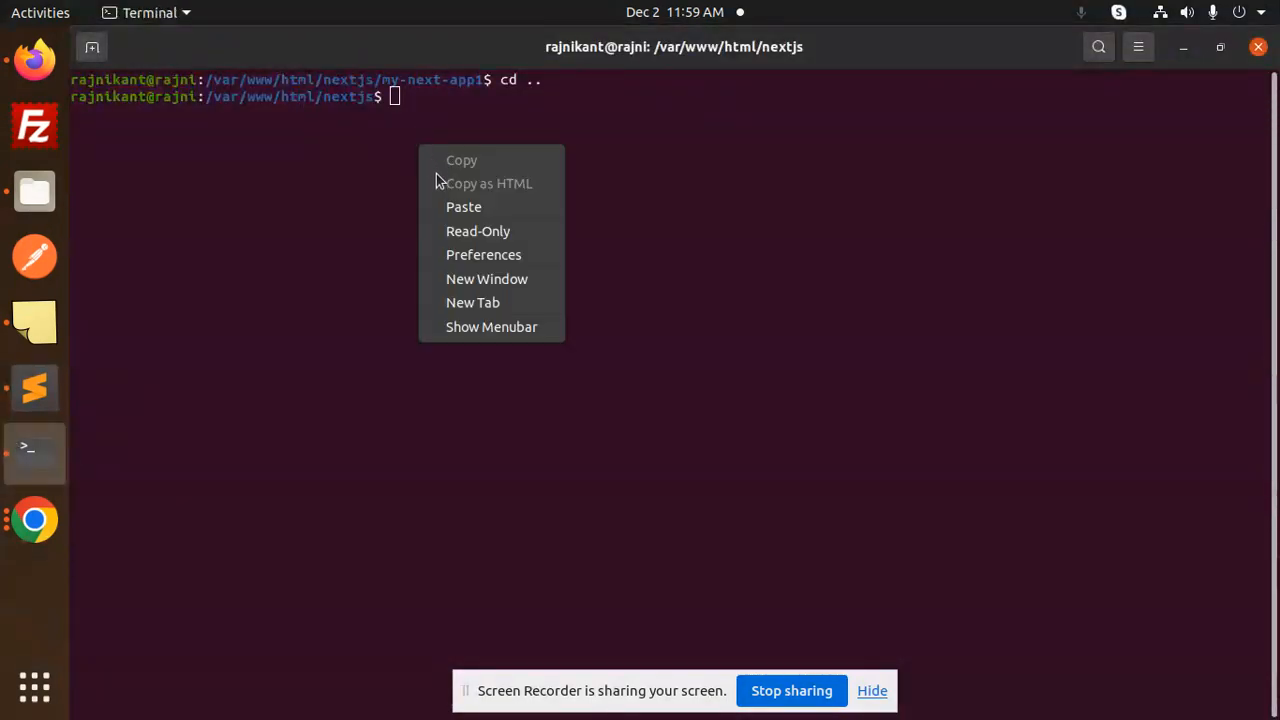
Paste and run the create-next-app command for my-next-app2, approving the package install
{"action": "left_click", "coordinate": [463, 206]}
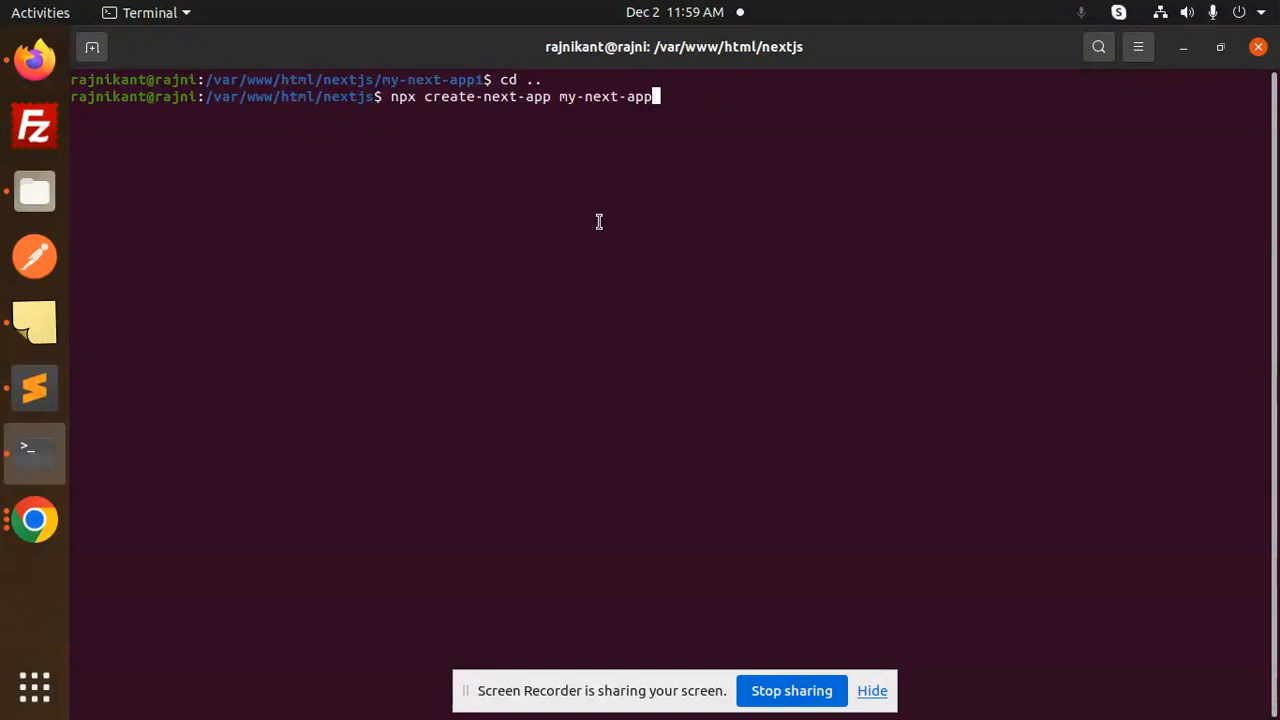
{"action": "type", "text": "2"}
{"action": "key", "text": "Return"}
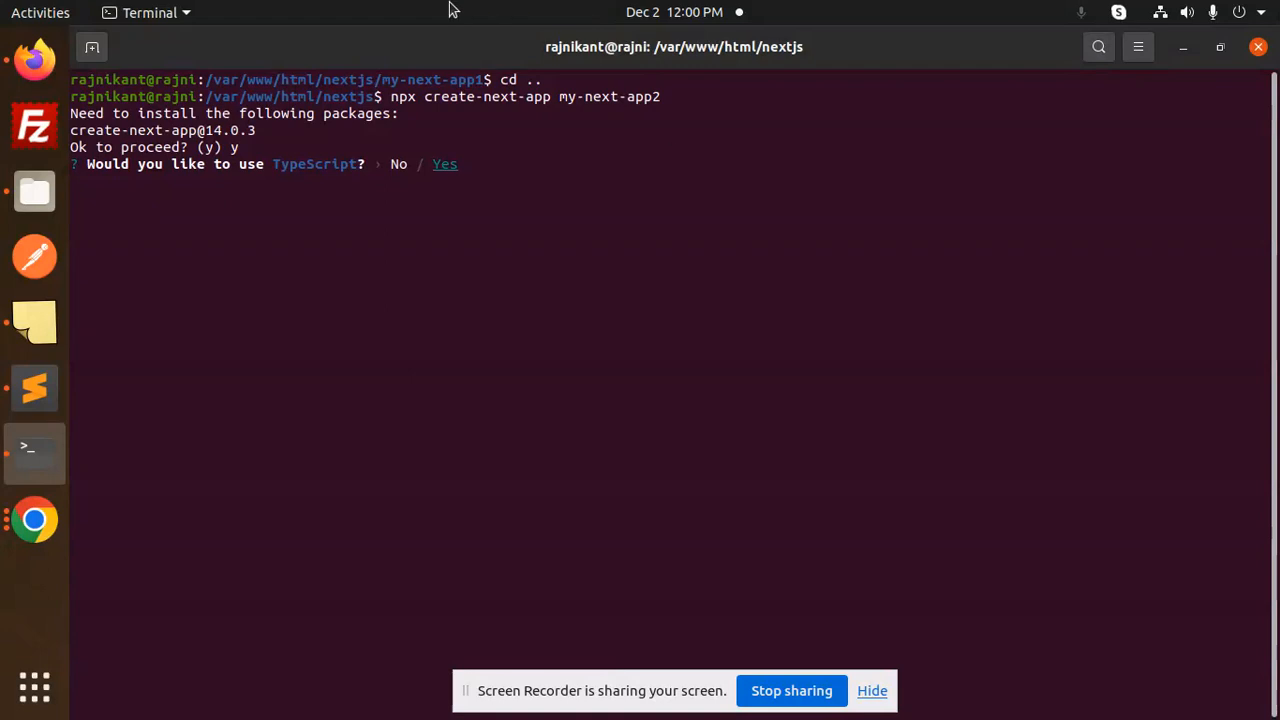
{"action": "mouse_move", "coordinate": [534, 171]}
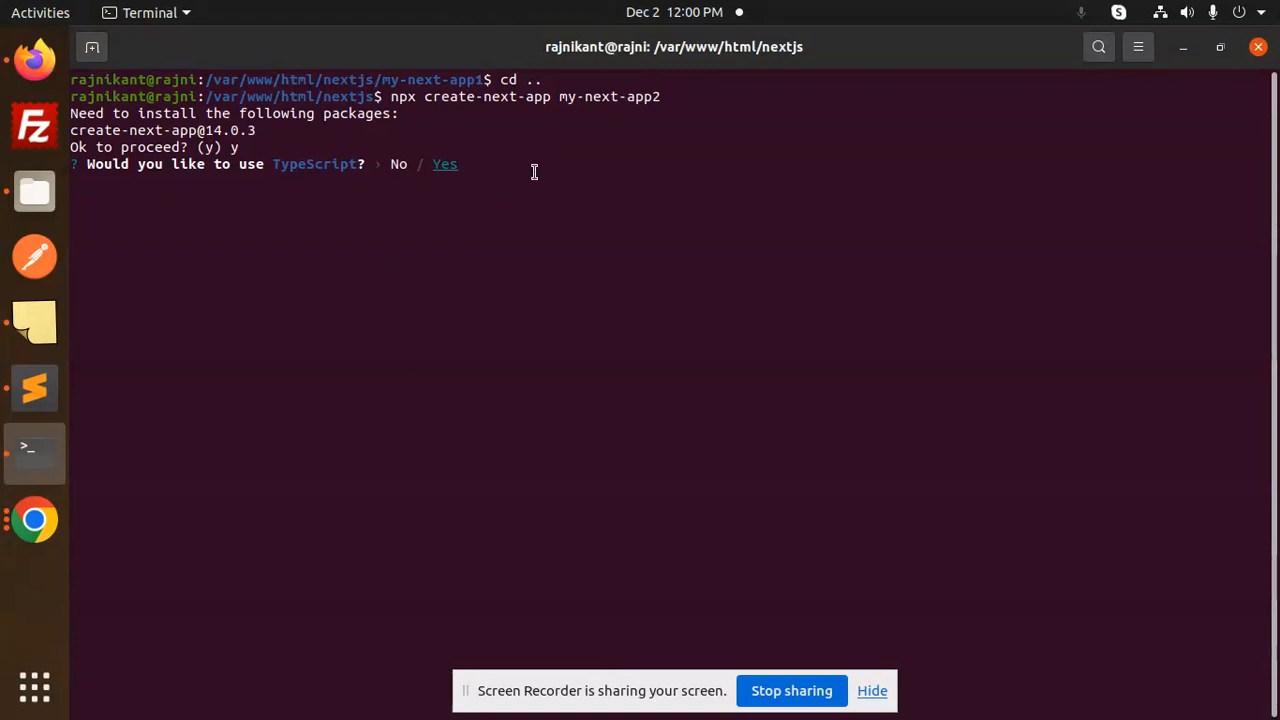
Choose no TypeScript, ESLint yes, Tailwind yes, no src directory, App Router yes
{"action": "key", "text": "Return"}
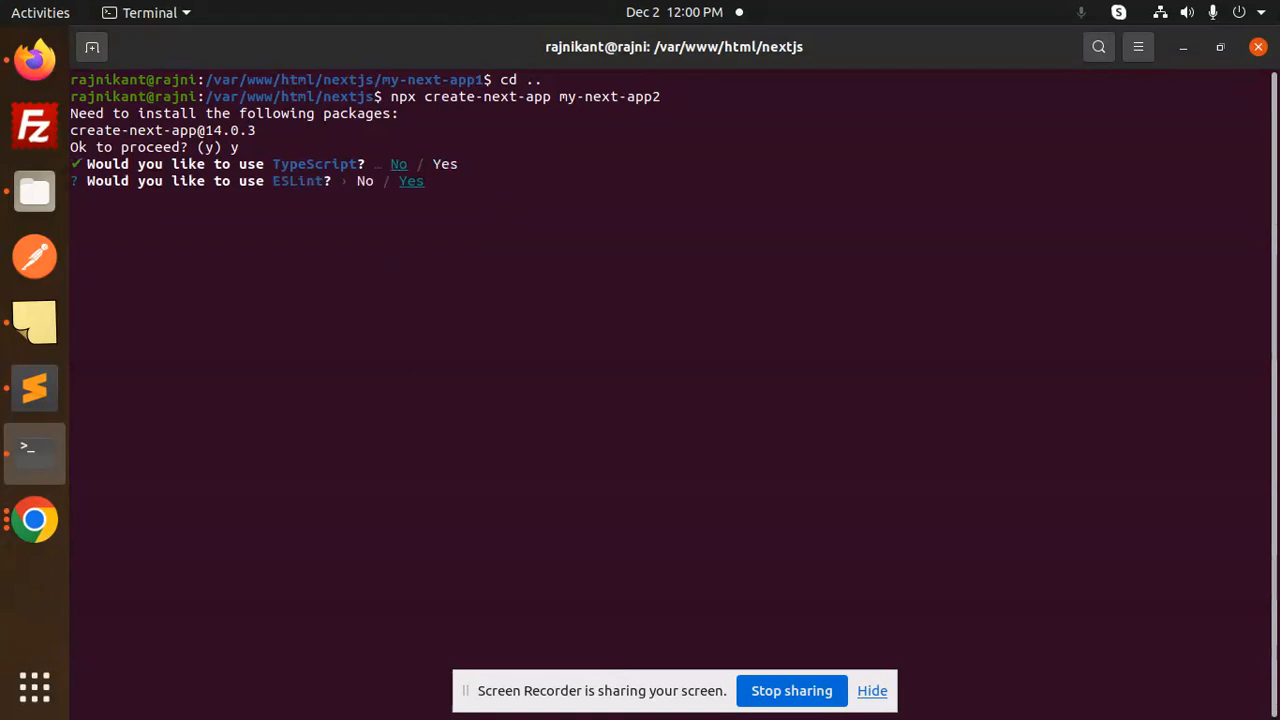
{"action": "key", "text": "Return"}
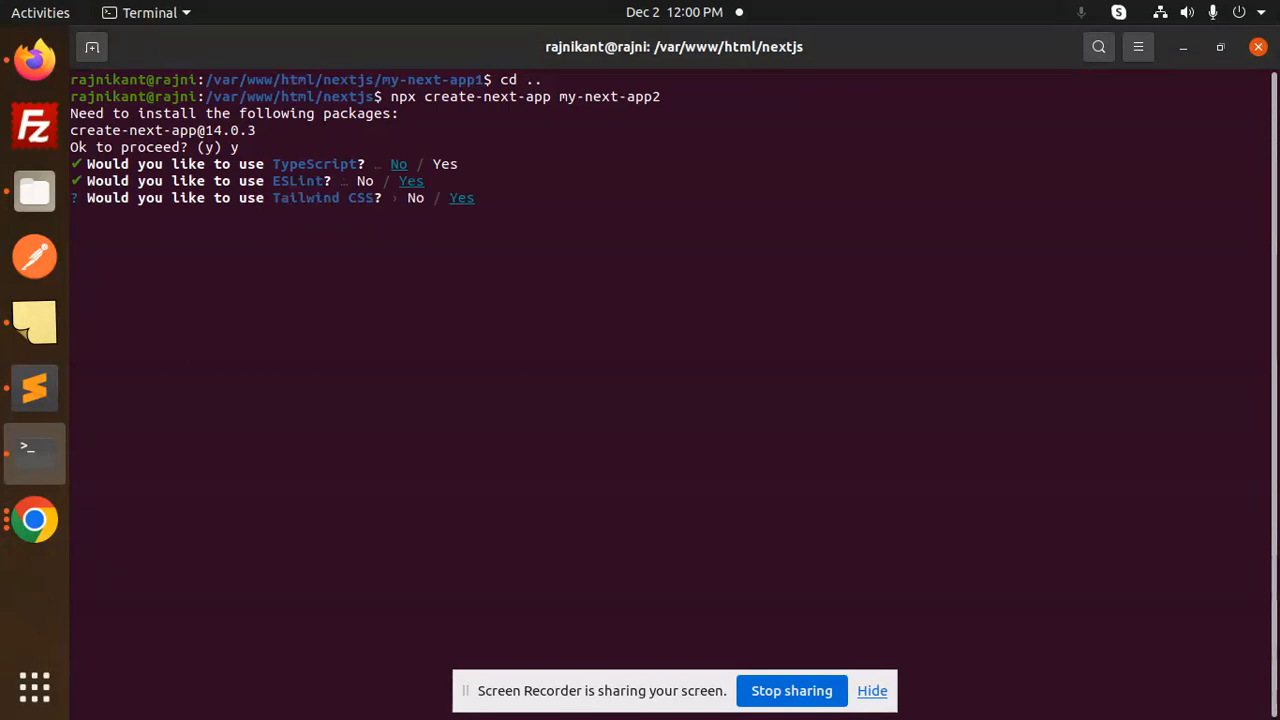
{"action": "key", "text": "Return"}
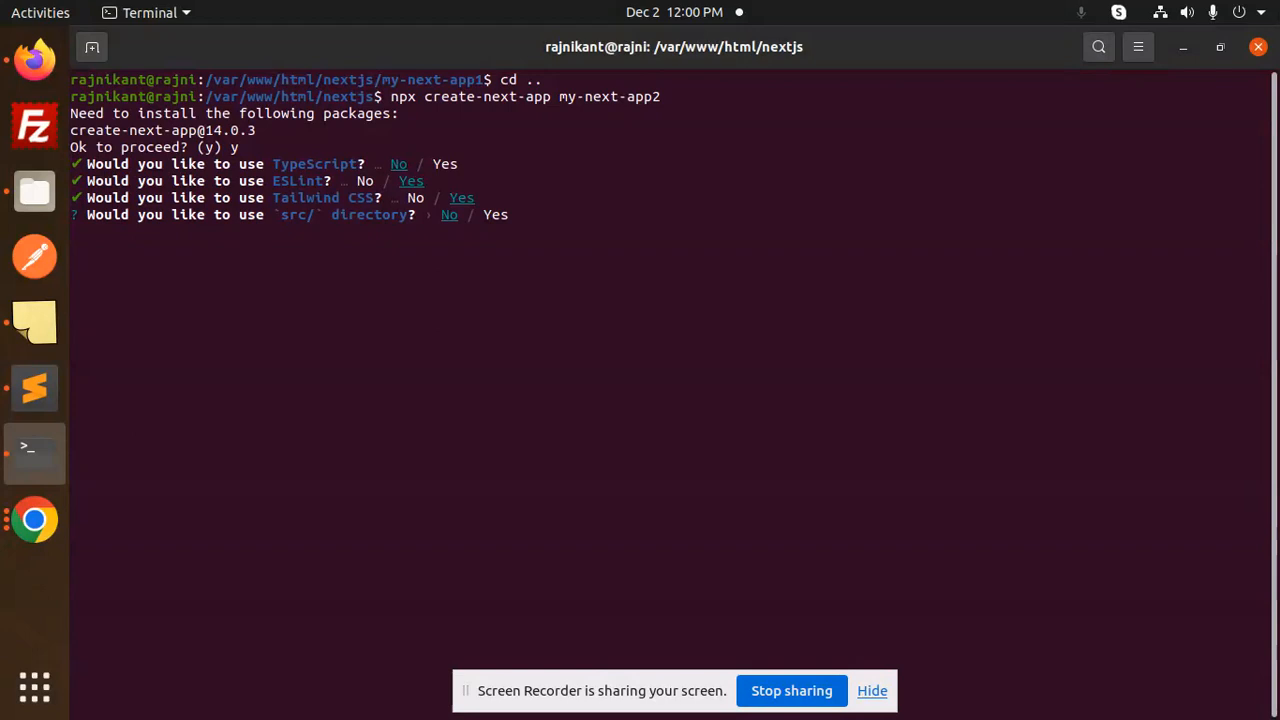
{"action": "key", "text": "Return"}
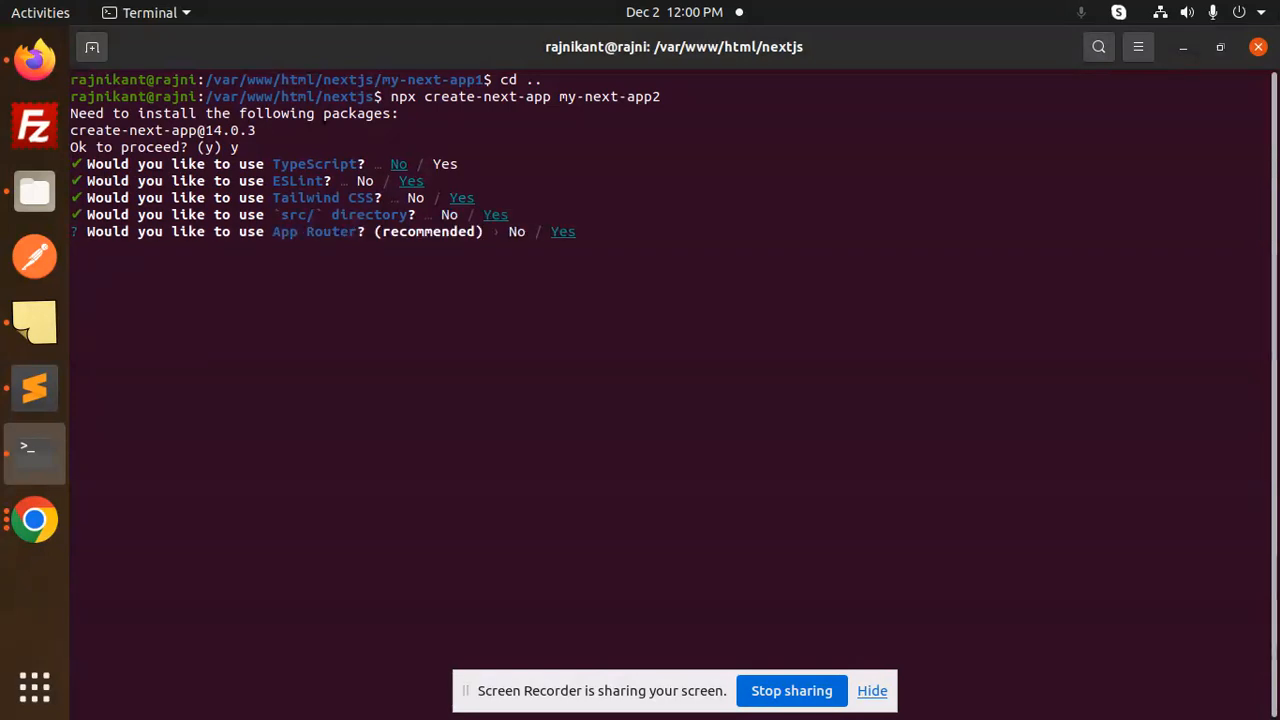
{"action": "key", "text": "Return"}
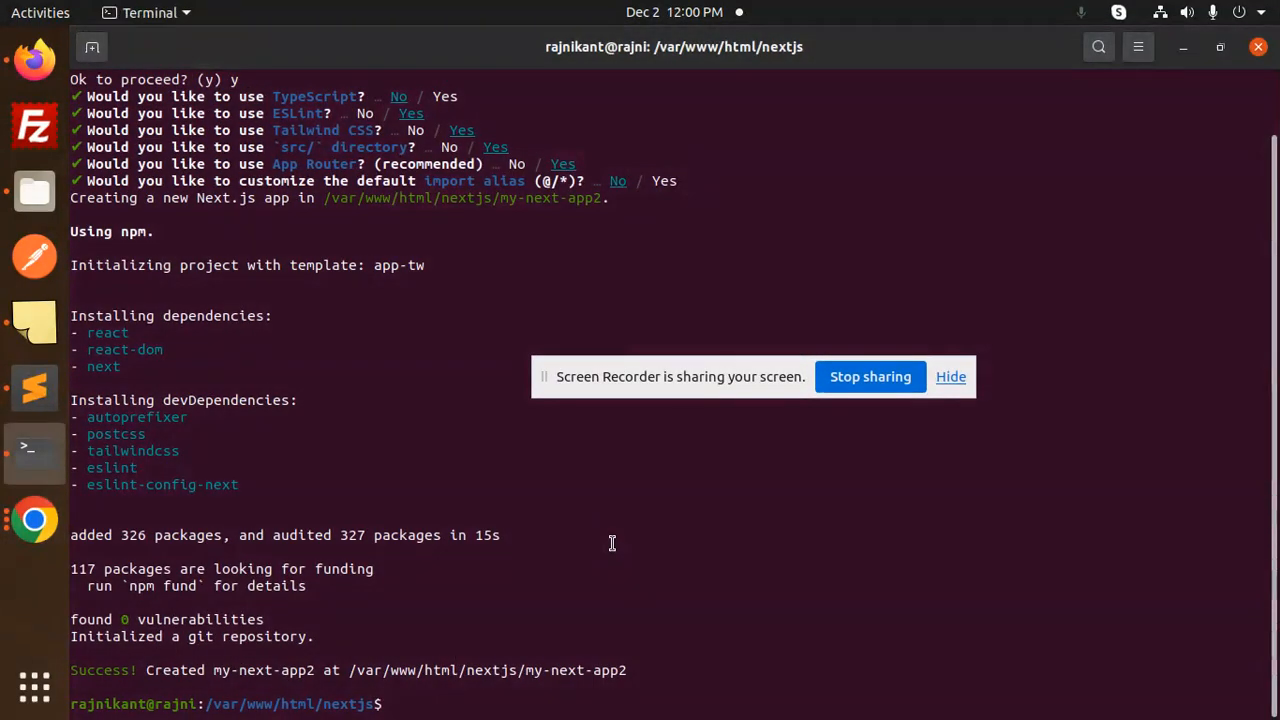
Decline the import alias customization and start typing cd after installation completes
{"action": "type", "text": "cd m"}
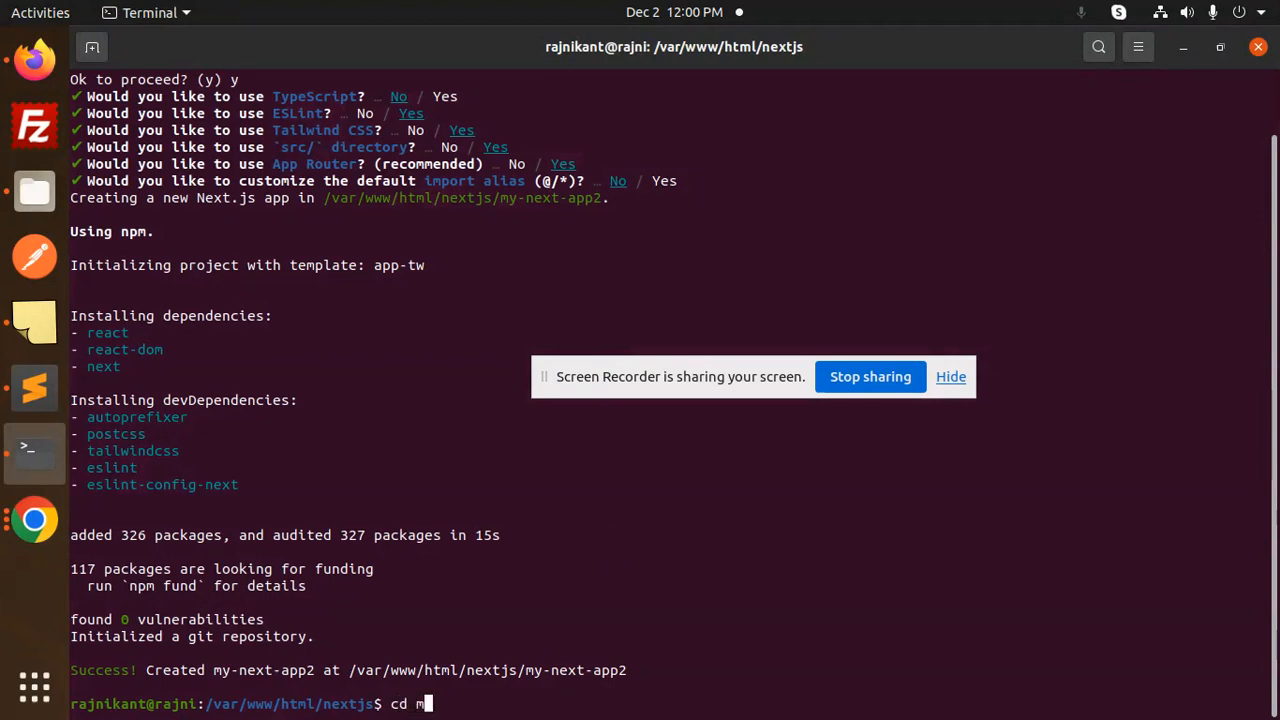
Enter my-next-app2, run npm run dev, and open localhost:3000 in Firefox
{"action": "type", "text": "y-next-app2/"}
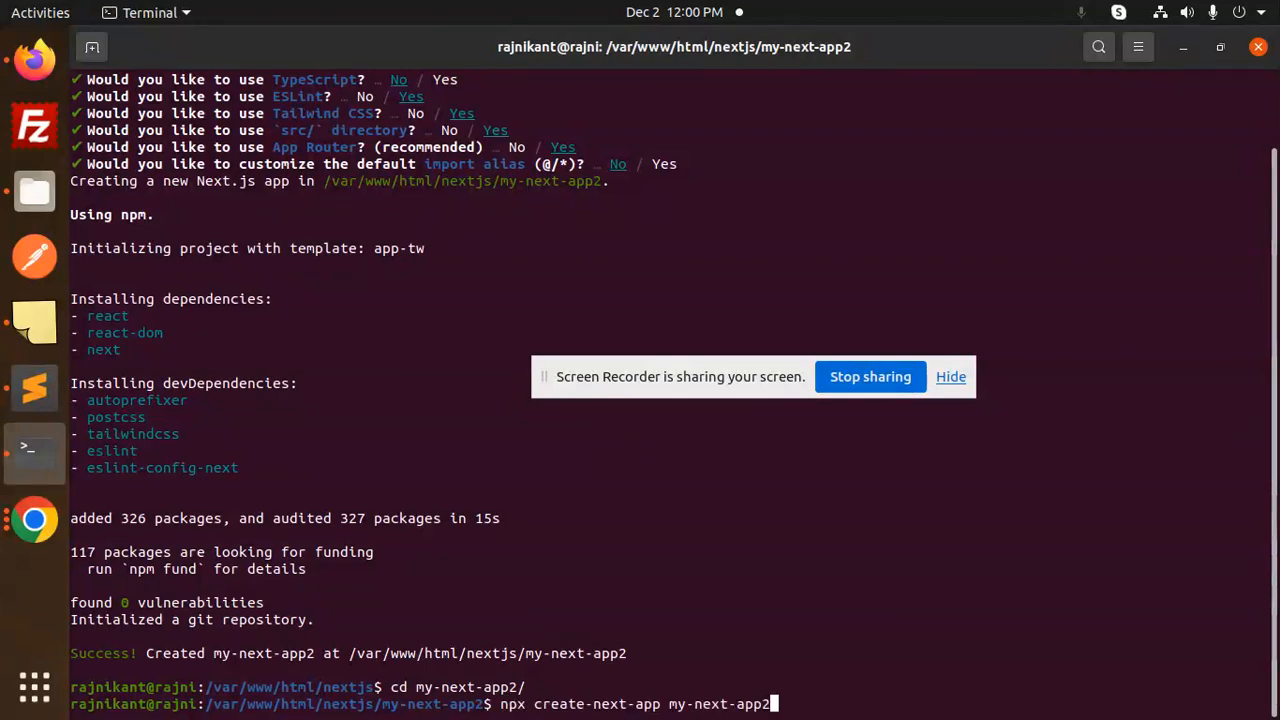
{"action": "type", "text": "npm run dev"}
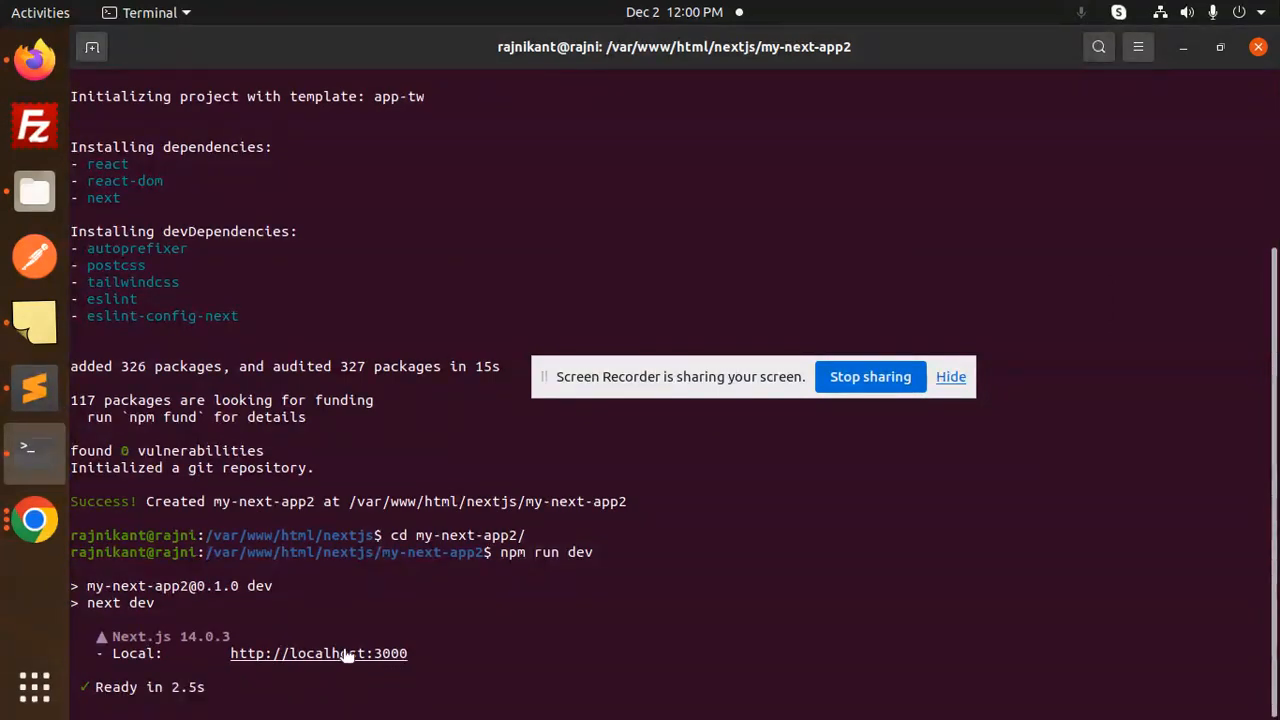
{"action": "left_click", "coordinate": [318, 653]}
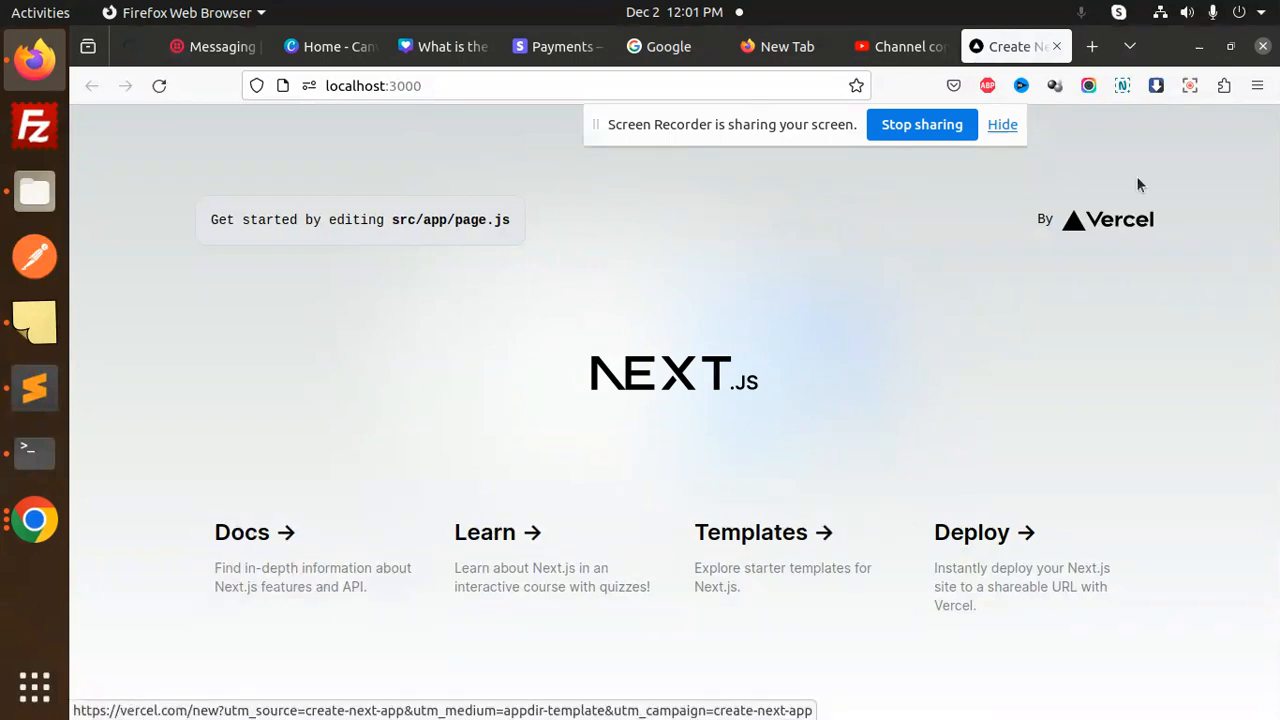
{"action": "mouse_move", "coordinate": [461, 368]}
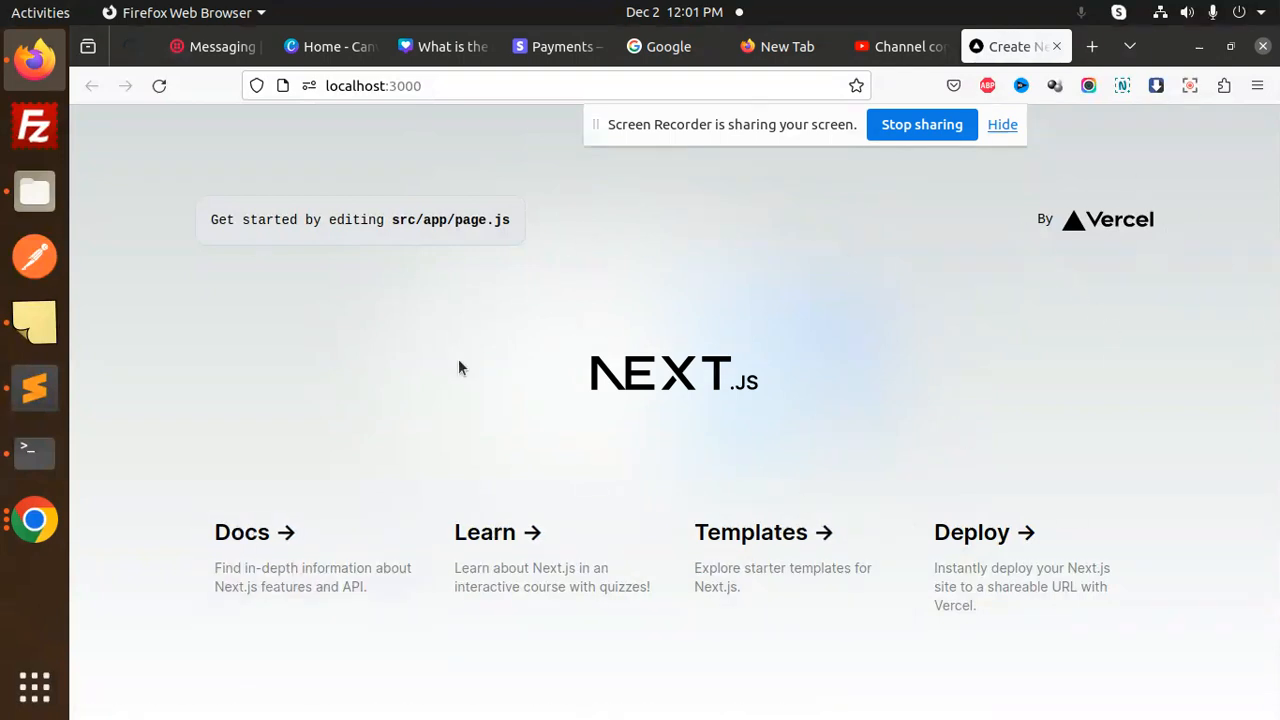
{"action": "mouse_move", "coordinate": [445, 355]}
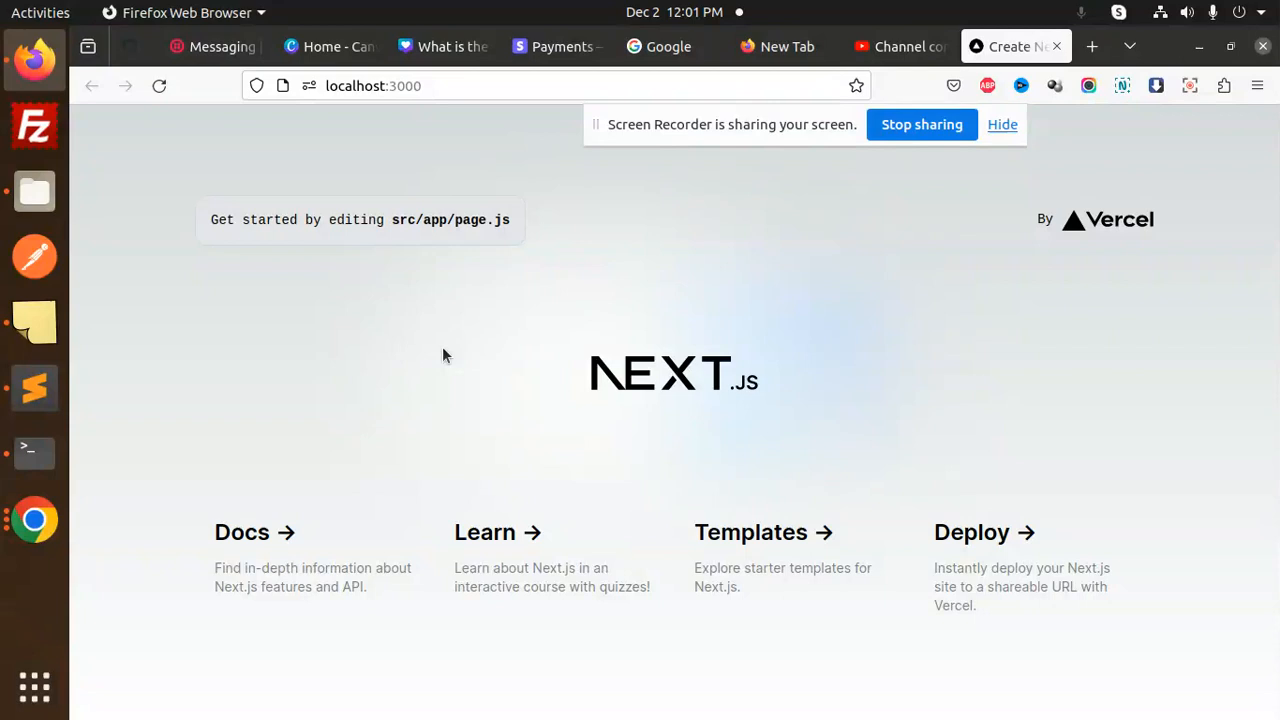